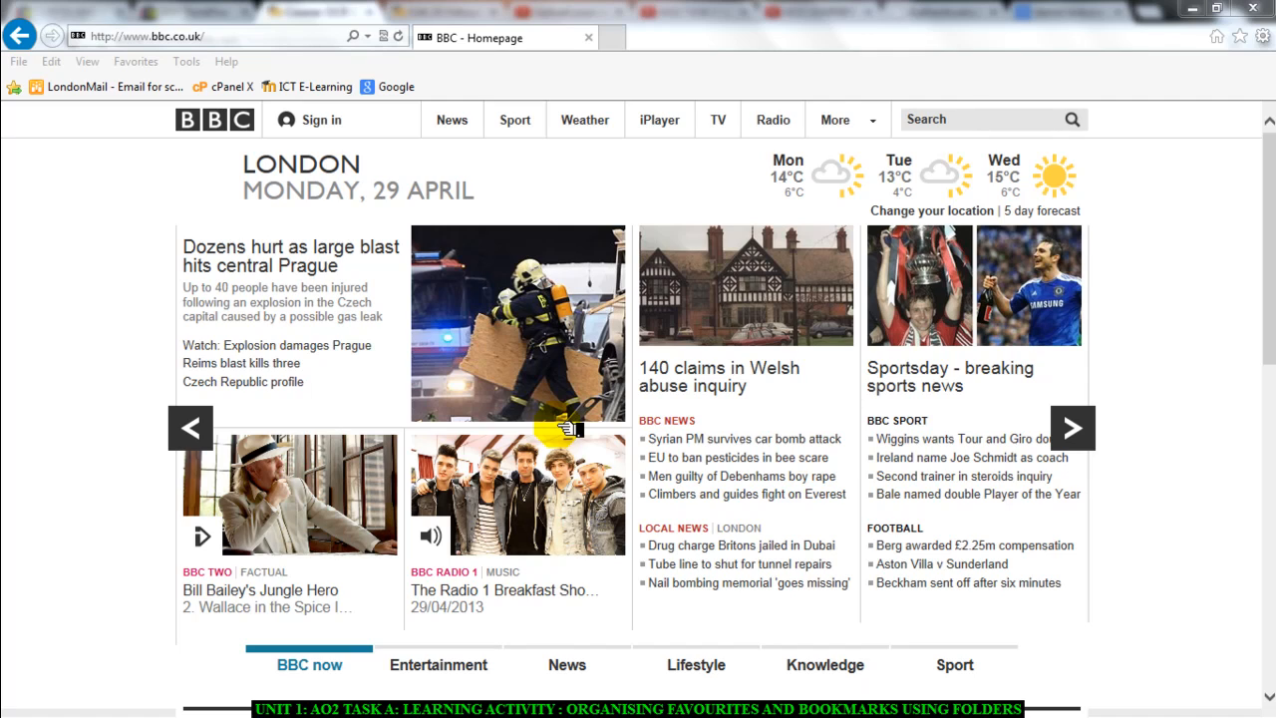
{"action": "mouse_move", "coordinate": [139, 107]}
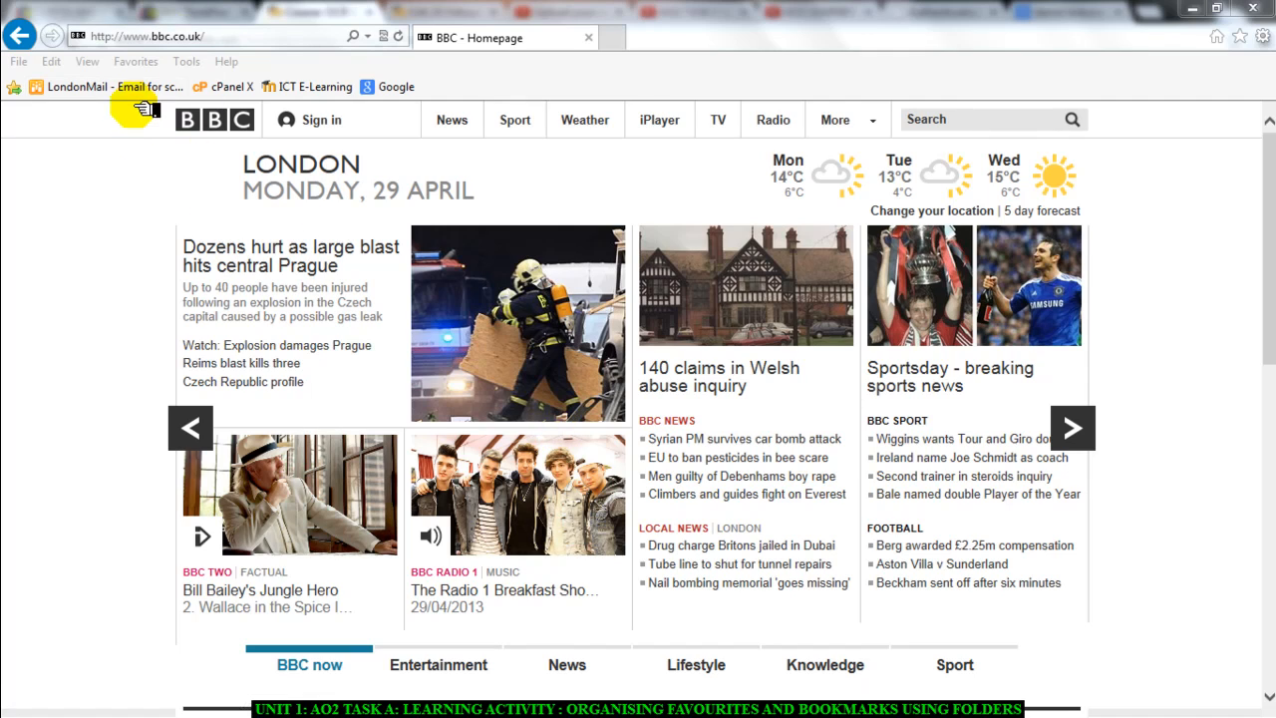
- Open the Organize Favorites window from the Favorites menu
{"action": "left_click", "coordinate": [123, 60]}
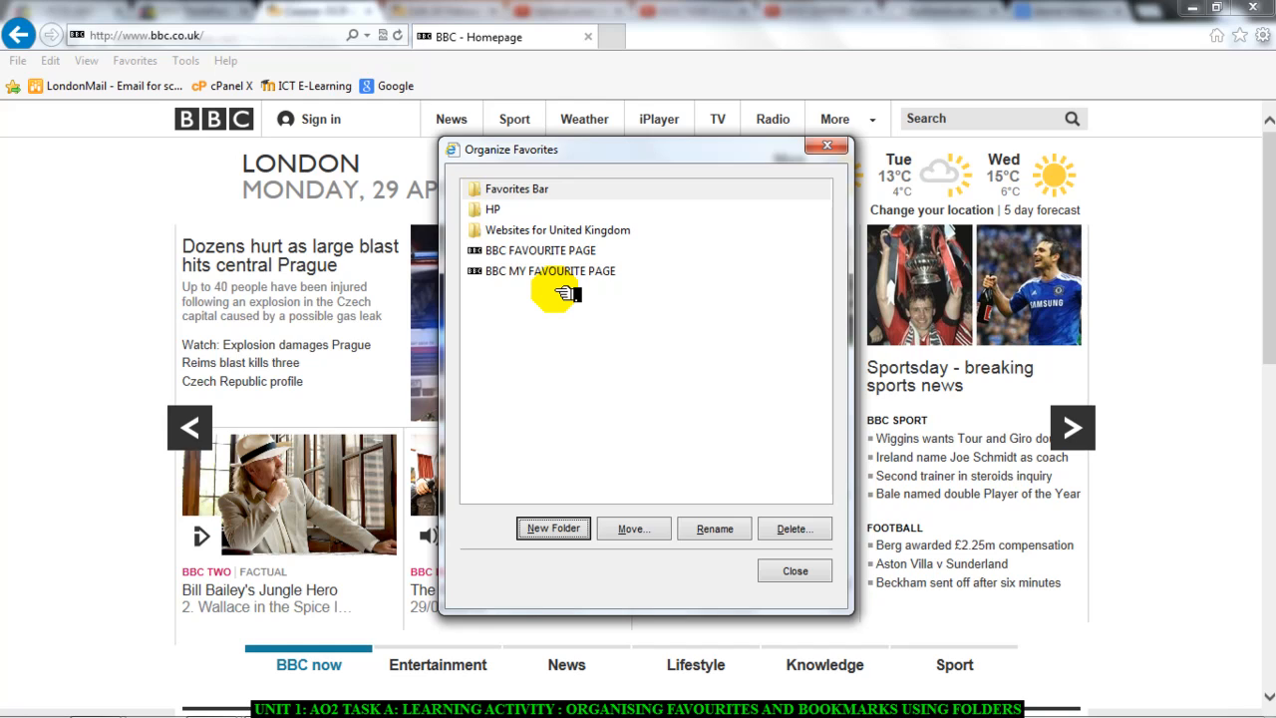
{"action": "left_click", "coordinate": [540, 250]}
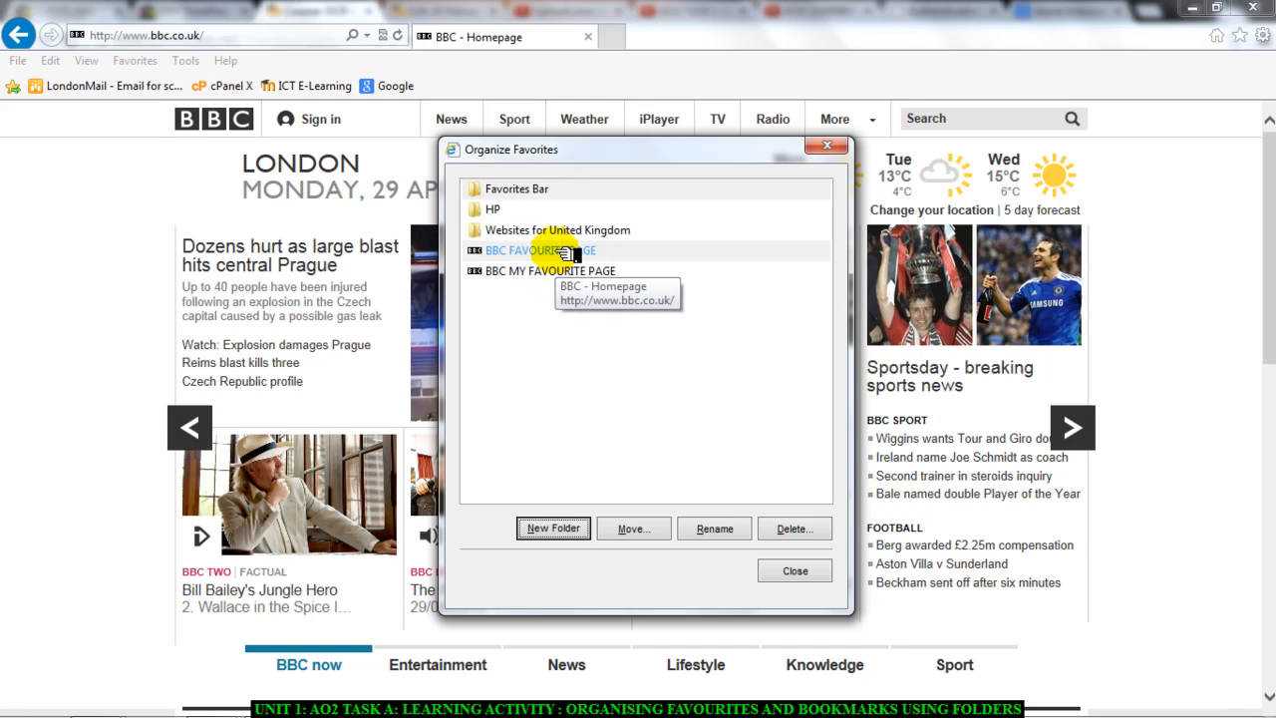
{"action": "left_click", "coordinate": [551, 270]}
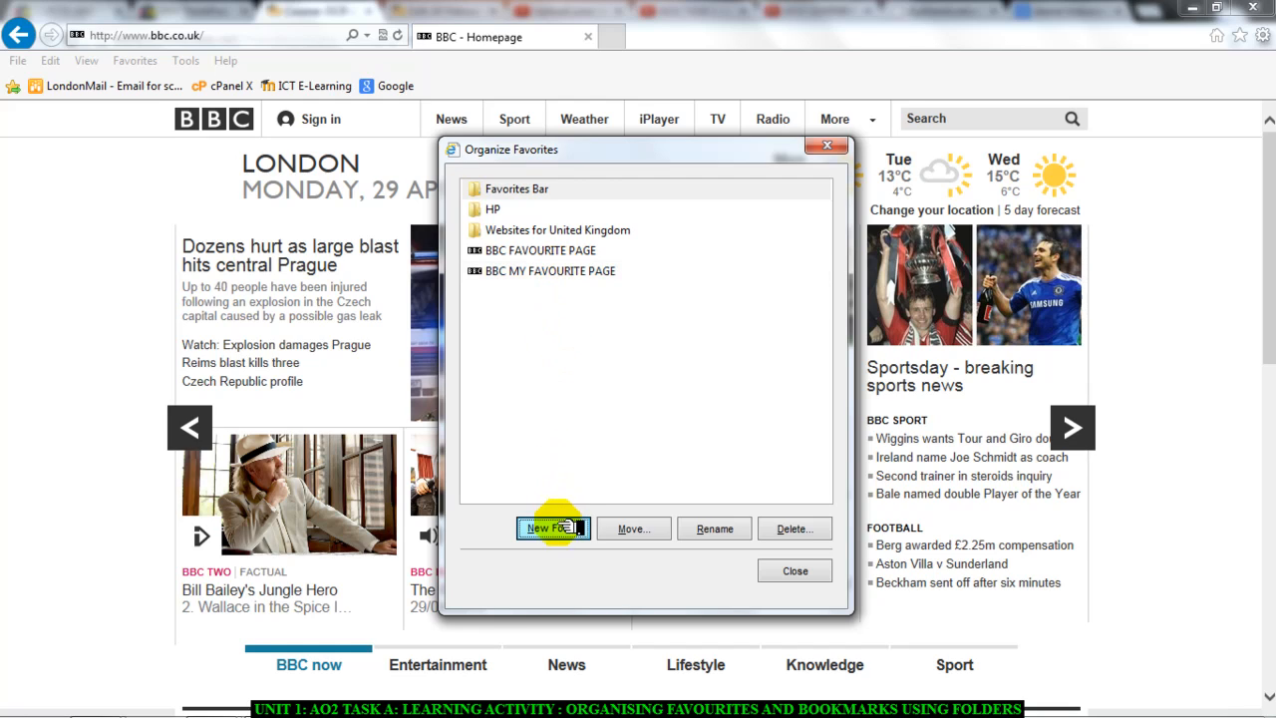
- Add a new favourites folder and dismiss the colour scheme warning
{"action": "left_click", "coordinate": [552, 528]}
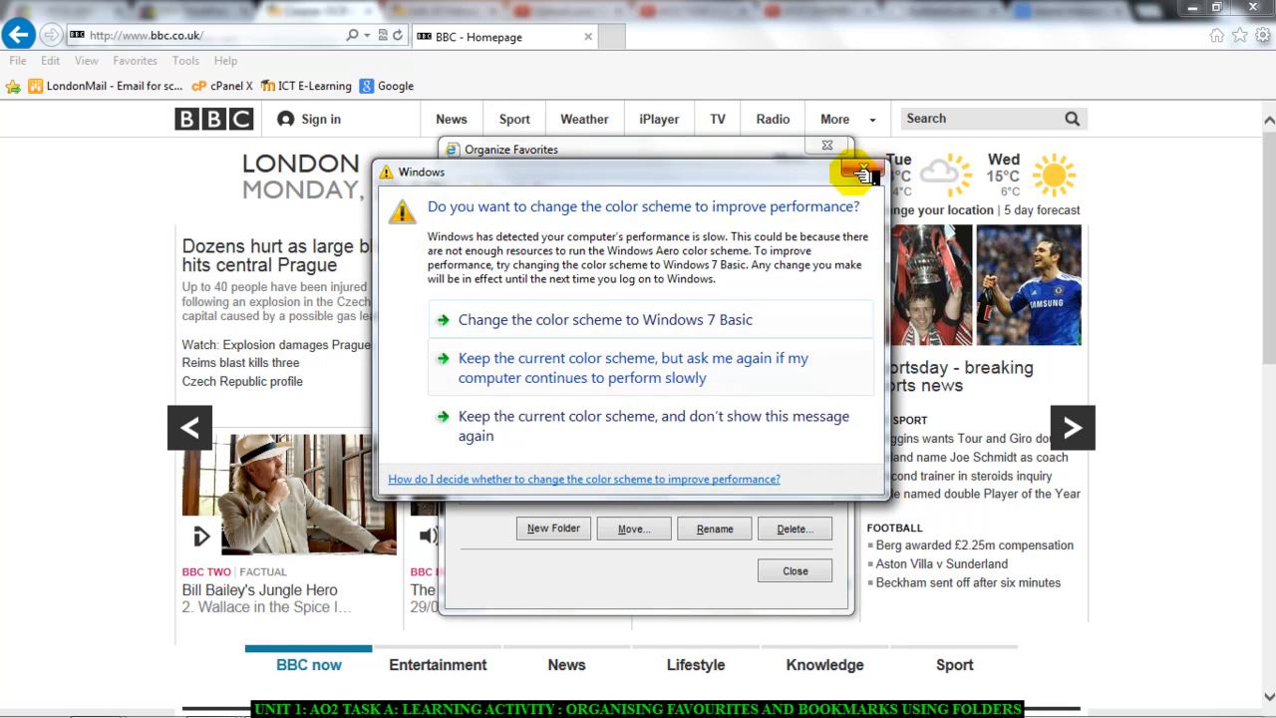
{"action": "left_click", "coordinate": [857, 172]}
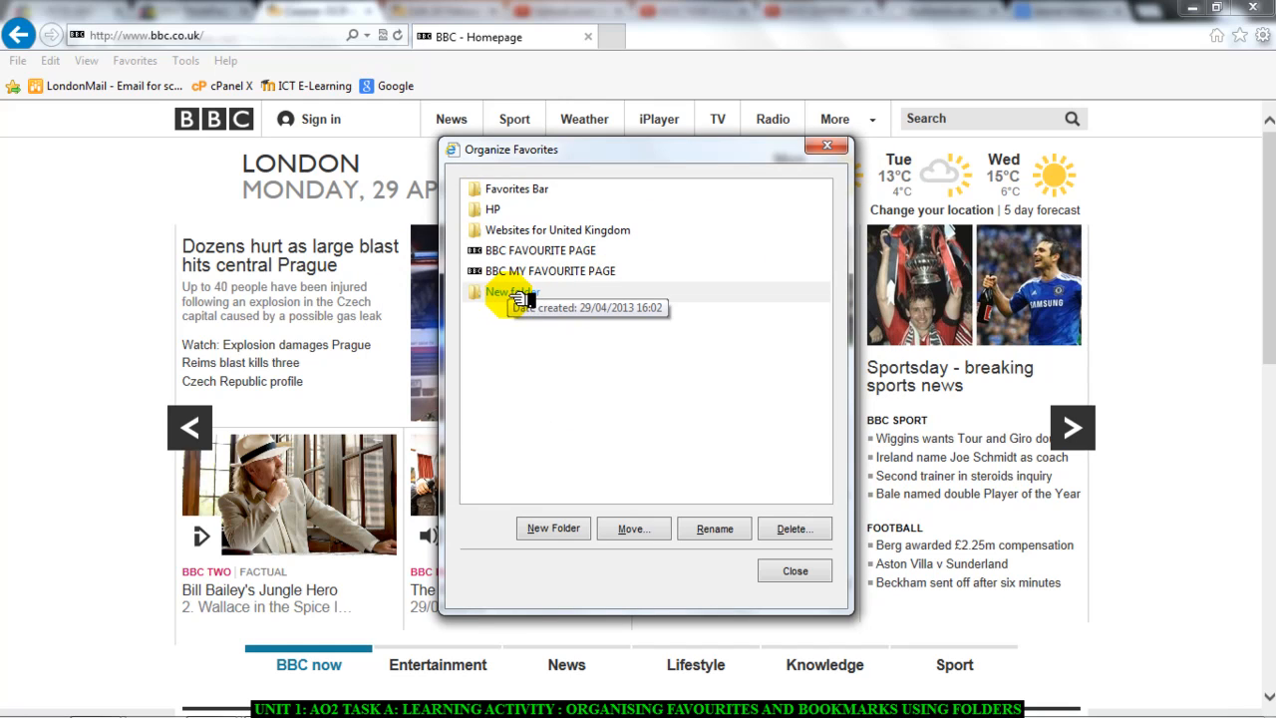
- Rename the newly created folder to 'MY BBC FAVOURITE PAGES'
{"action": "left_click", "coordinate": [714, 528]}
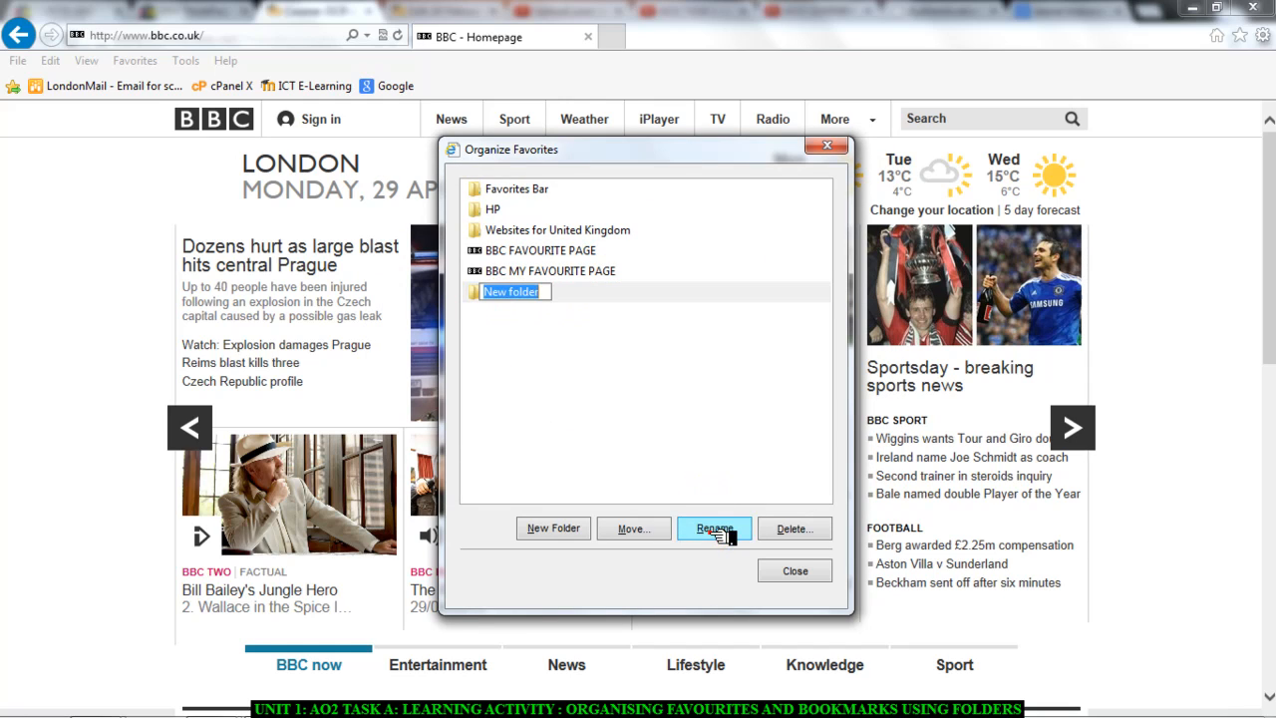
{"action": "left_click", "coordinate": [713, 529]}
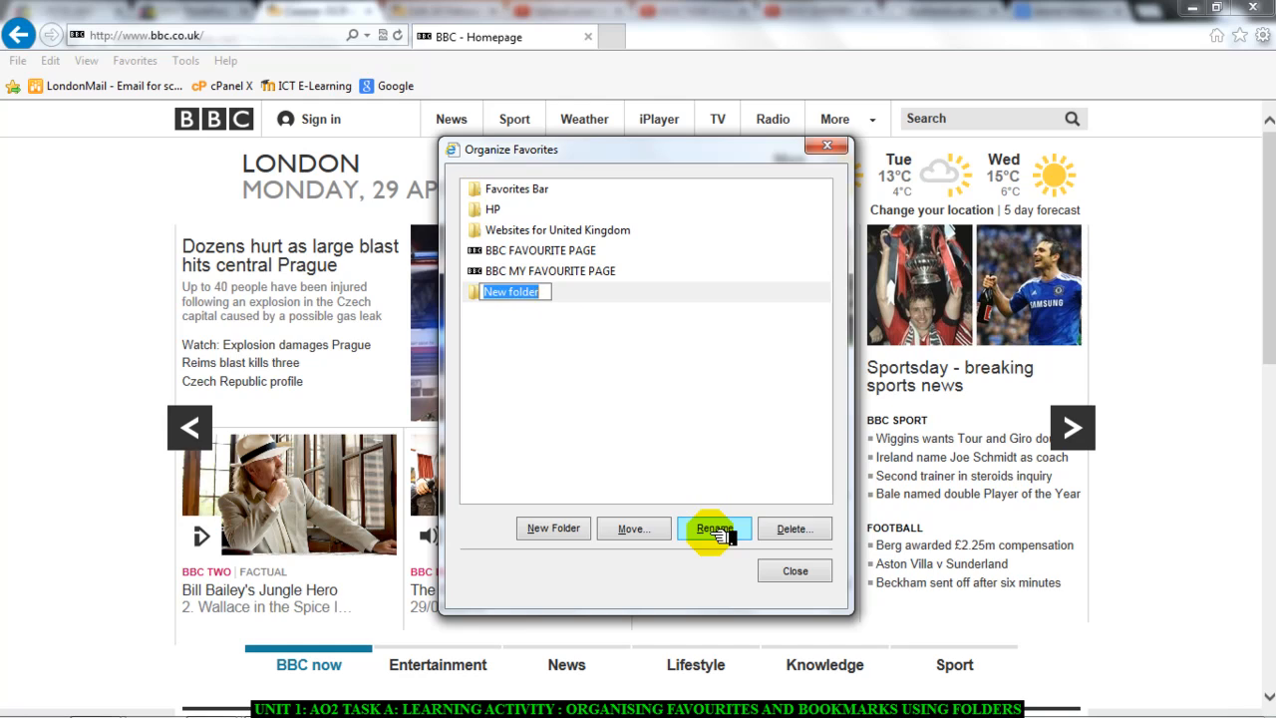
{"action": "type", "text": "MY BBC FAVOURITE PAB"}
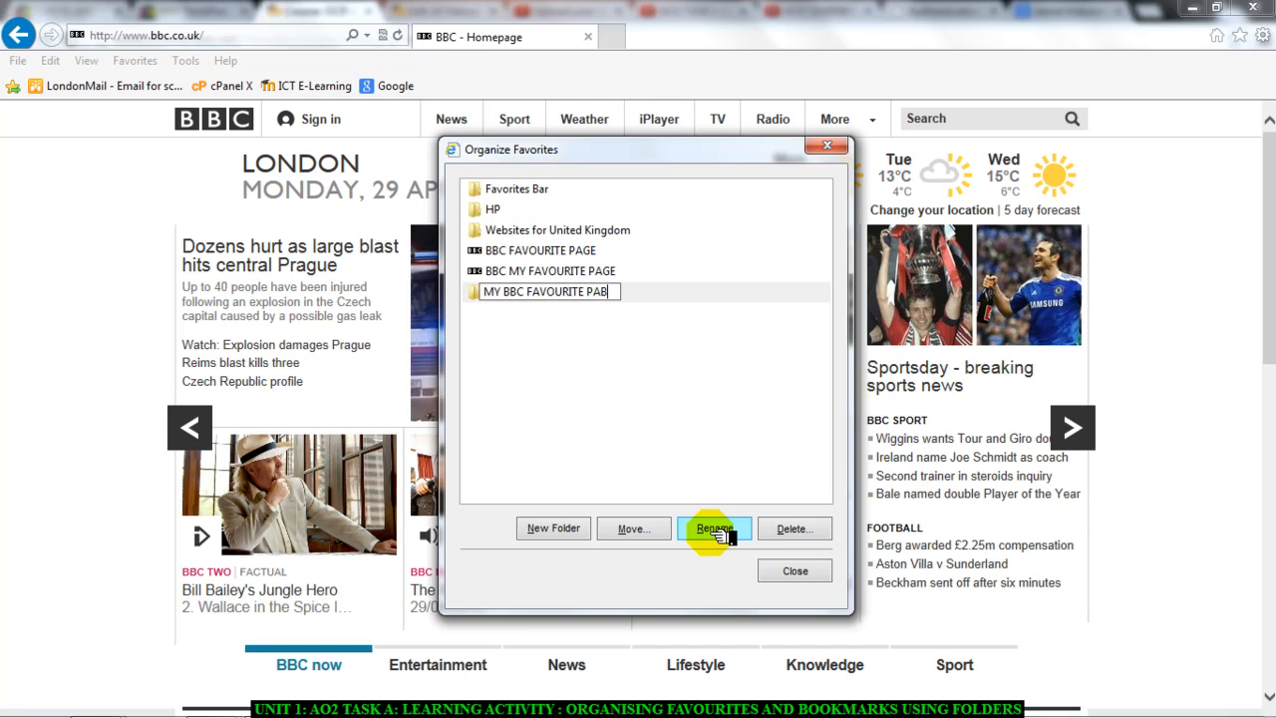
{"action": "type", "text": "GES"}
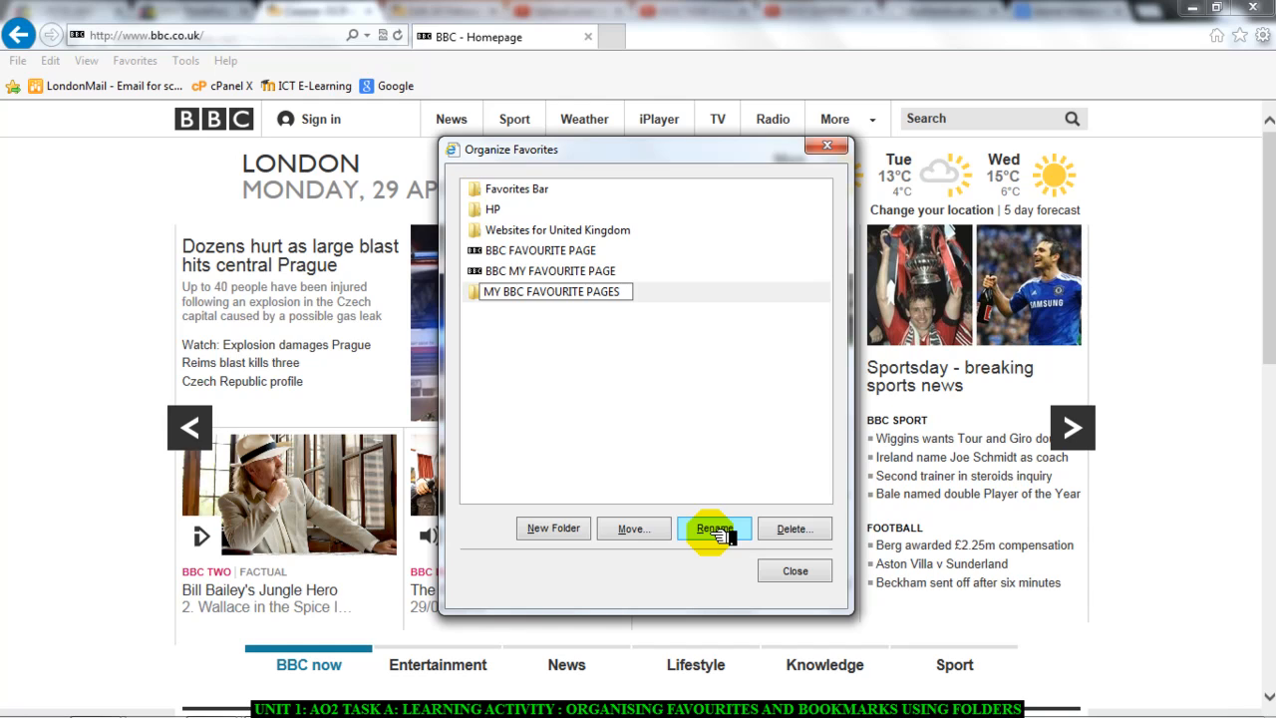
{"action": "mouse_move", "coordinate": [630, 389]}
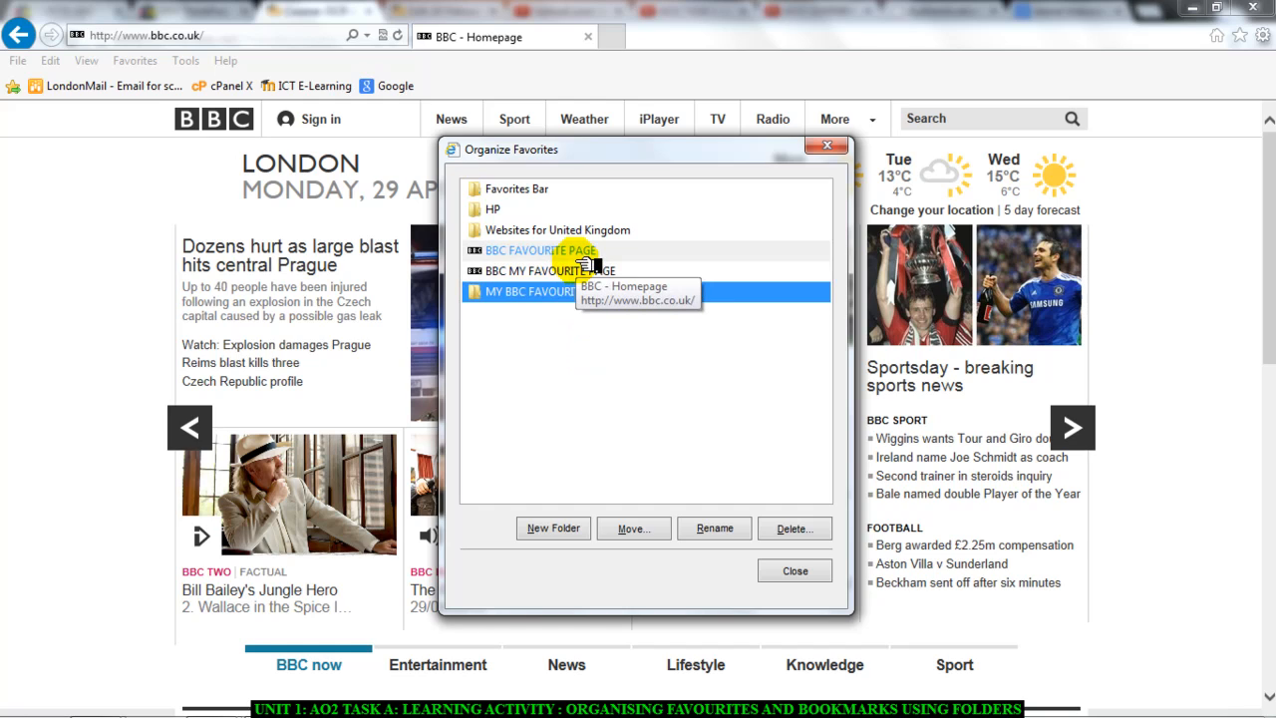
- Move the 'BBC MY FAVOURITE PAGE' favourite into MY BBC FAVOURITE PAGES
{"action": "left_click", "coordinate": [568, 270]}
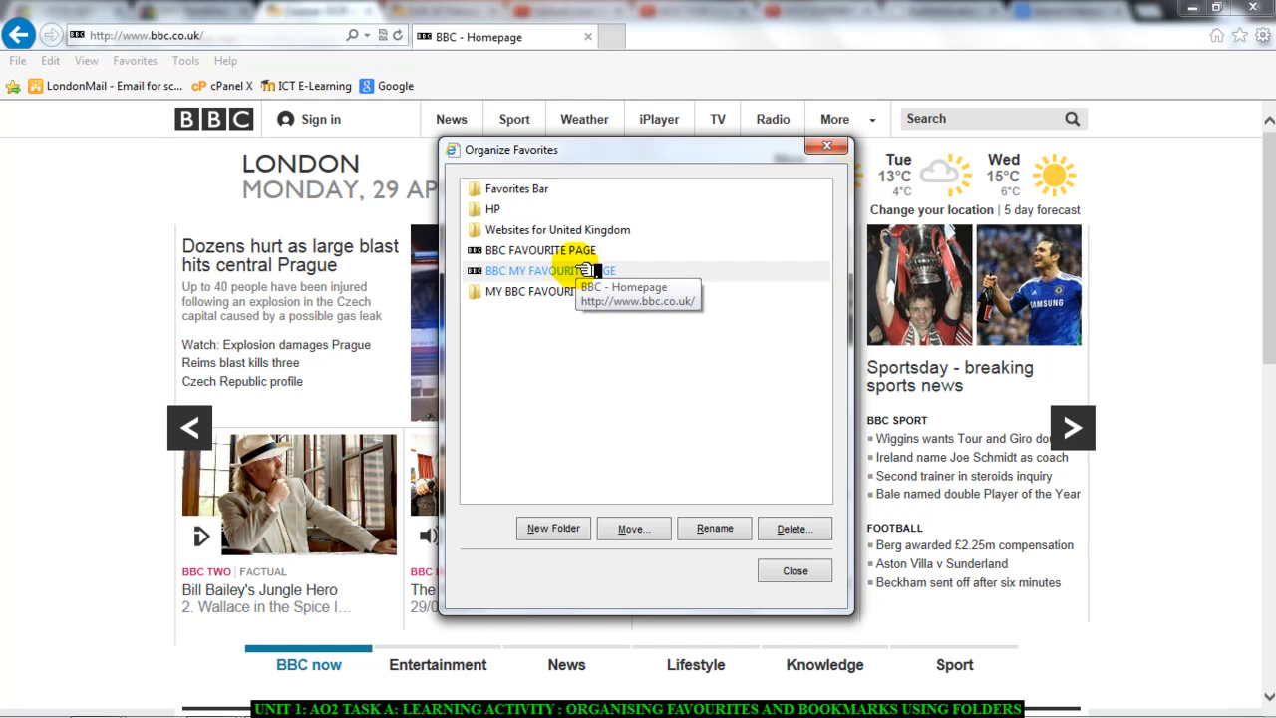
{"action": "left_click", "coordinate": [551, 270]}
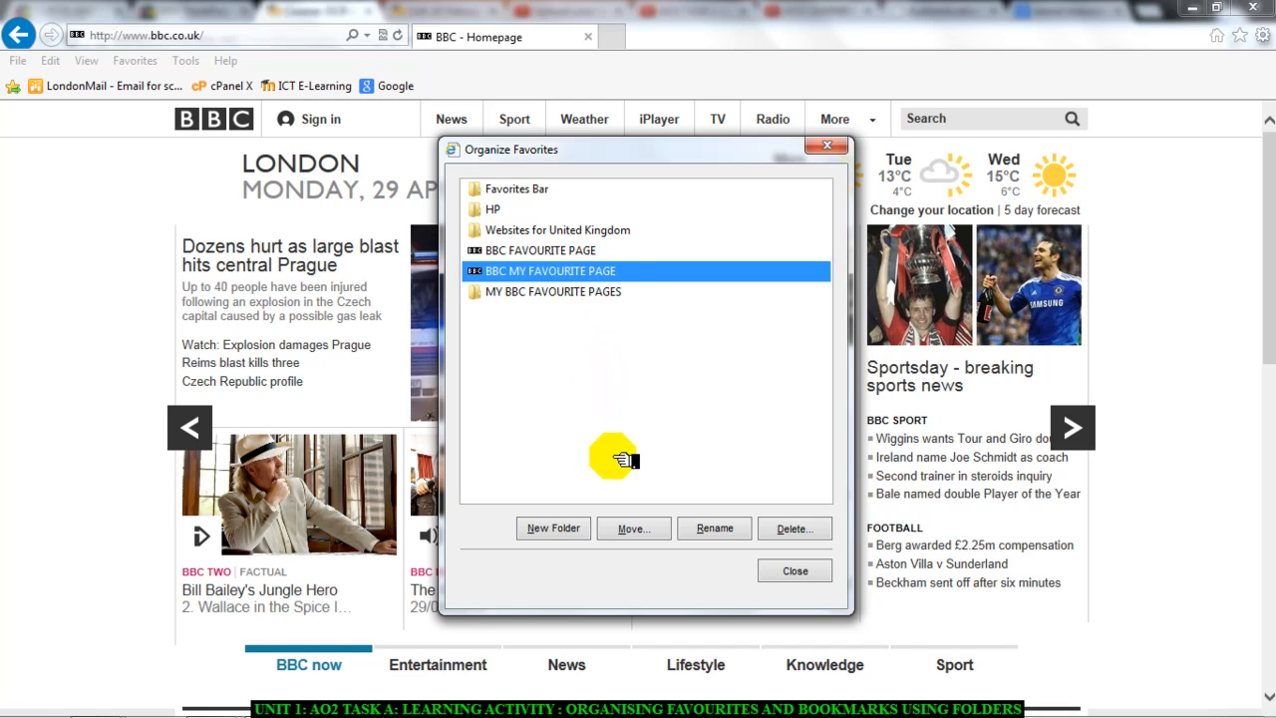
{"action": "left_click", "coordinate": [632, 528]}
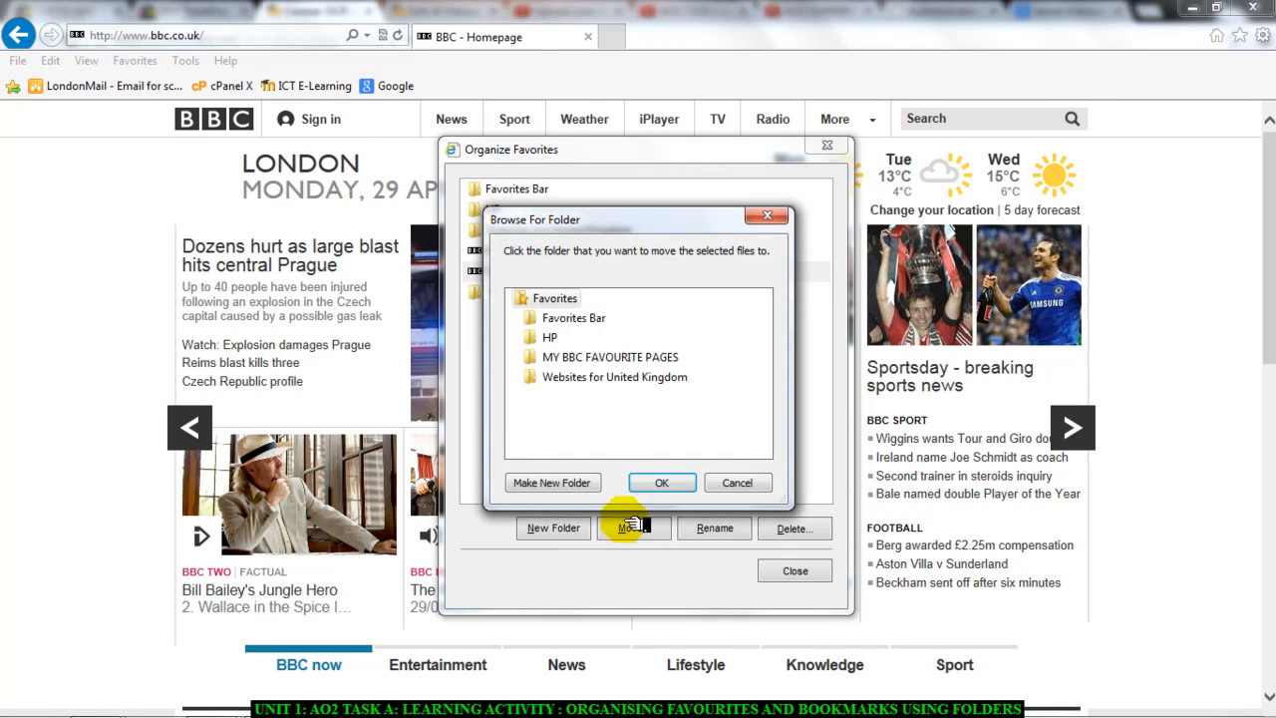
{"action": "left_click", "coordinate": [611, 356]}
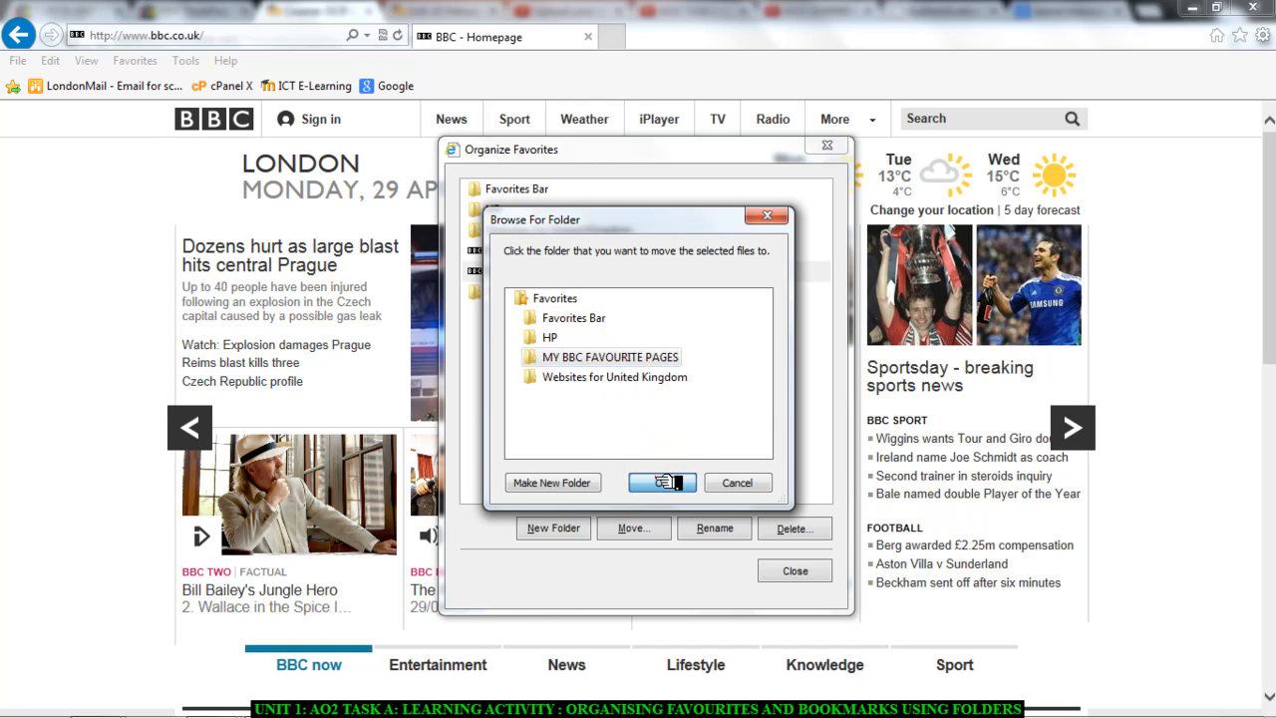
{"action": "left_click", "coordinate": [662, 482]}
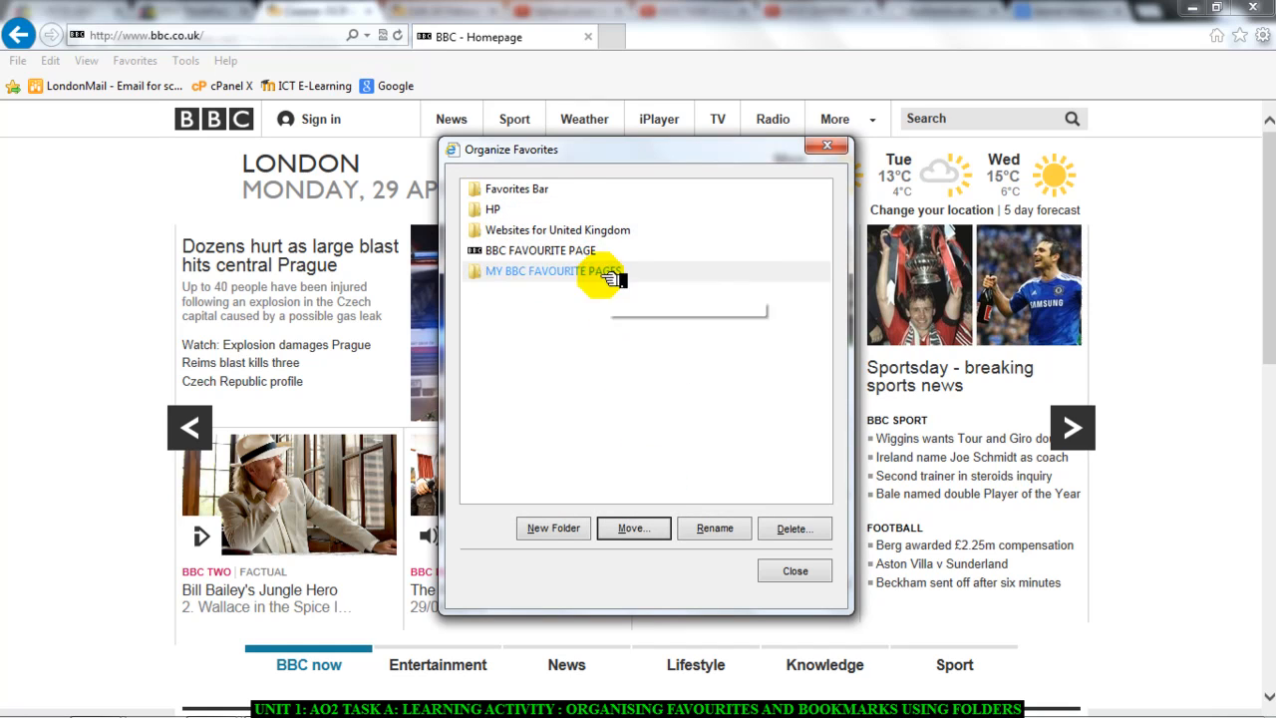
- Check that MY BBC FAVOURITE PAGES holds both BBC favourites, then close the organiser
{"action": "left_click", "coordinate": [538, 250]}
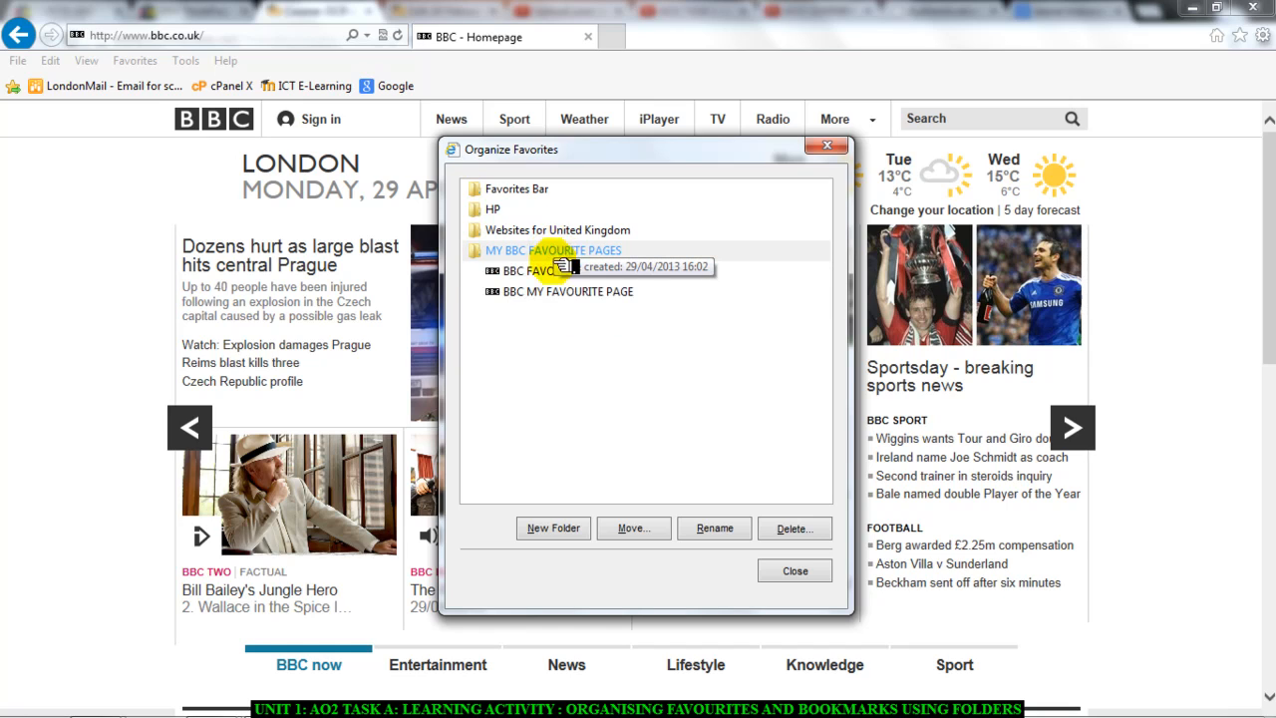
{"action": "left_click", "coordinate": [553, 250]}
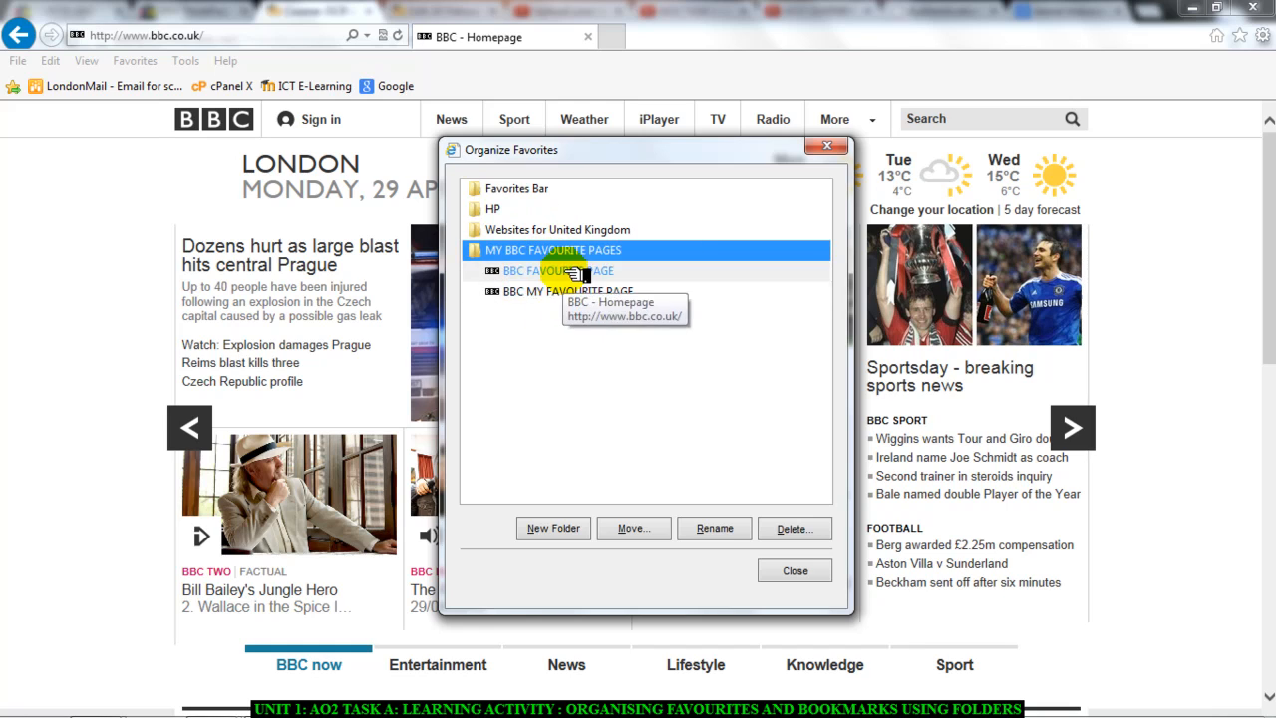
{"action": "mouse_move", "coordinate": [573, 346]}
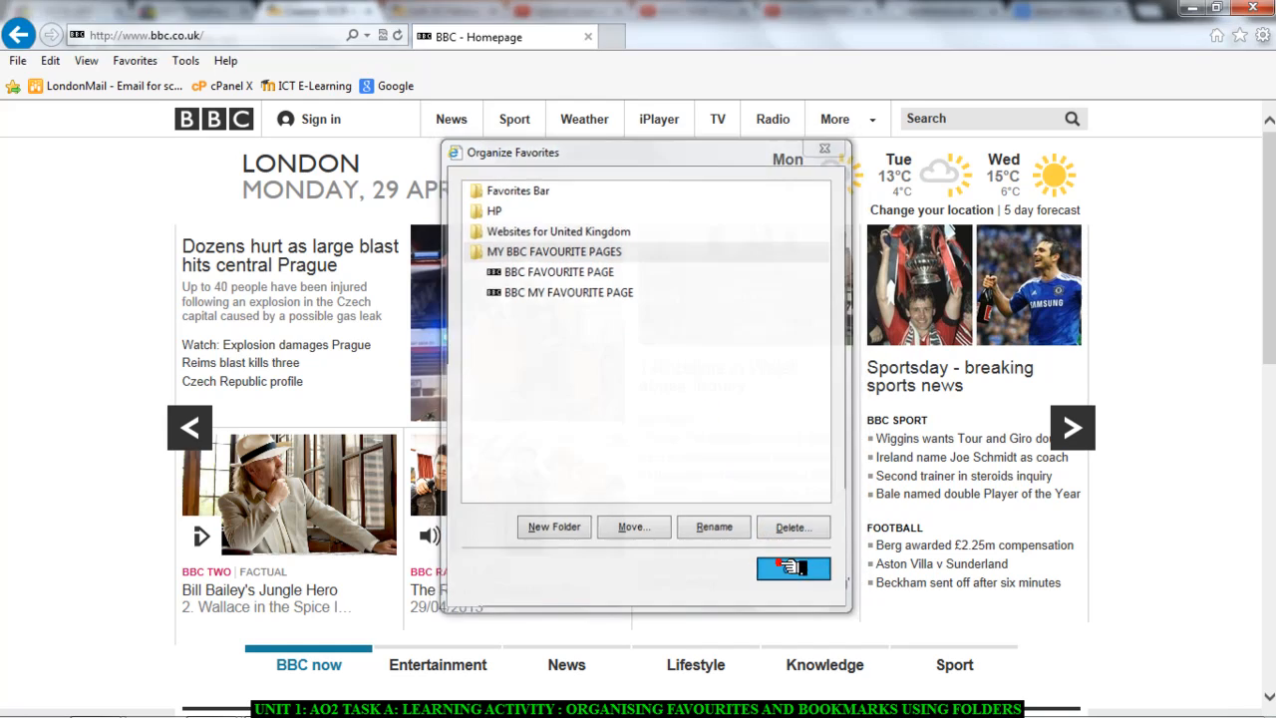
{"action": "left_click", "coordinate": [791, 569]}
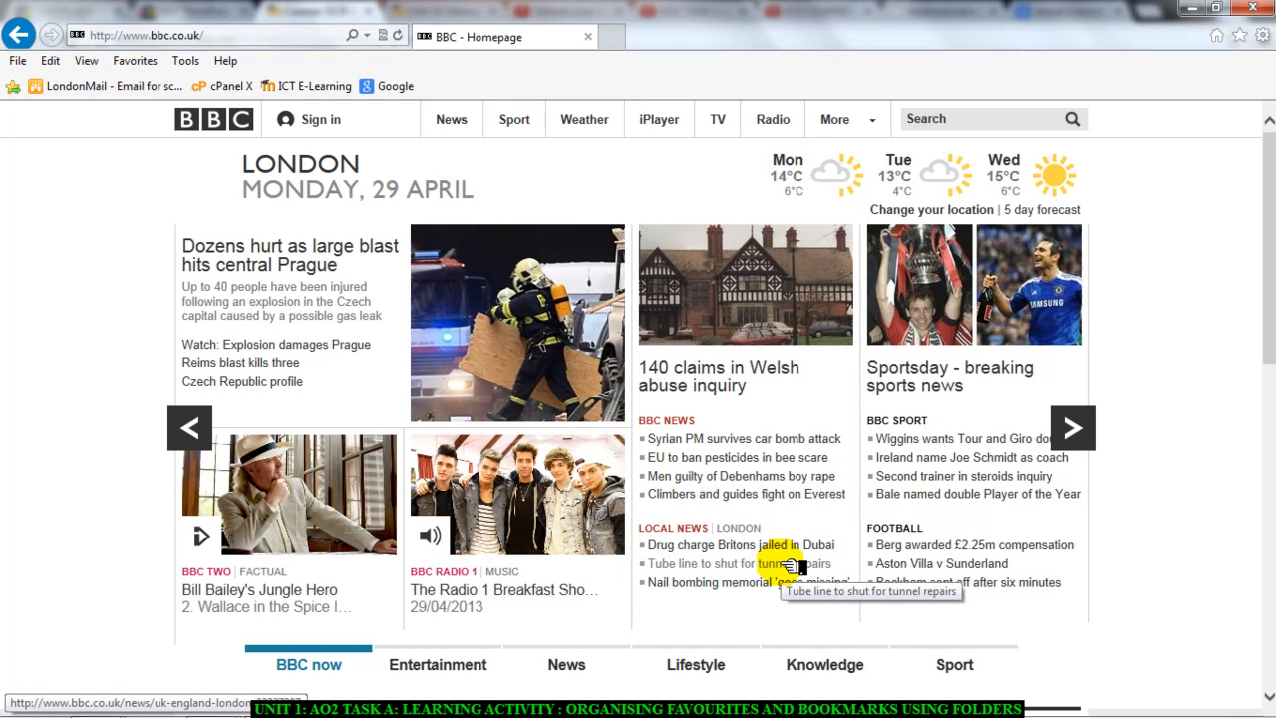